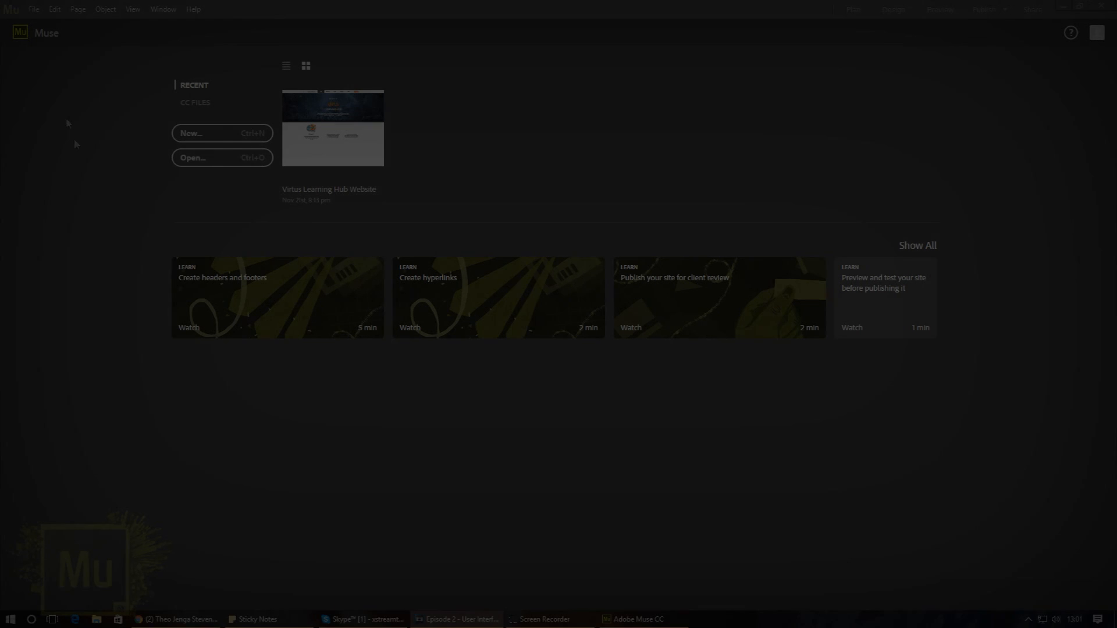
Start a new site from the File menu, keeping the layout set to Fluid Width
left_click(33, 9)
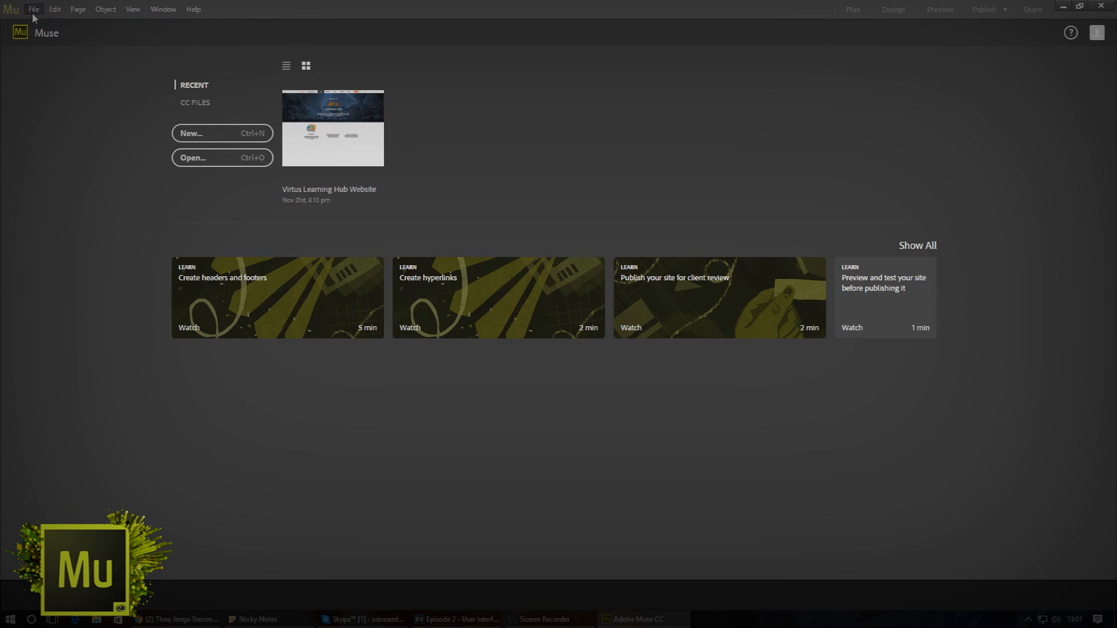
mouse_move(105, 58)
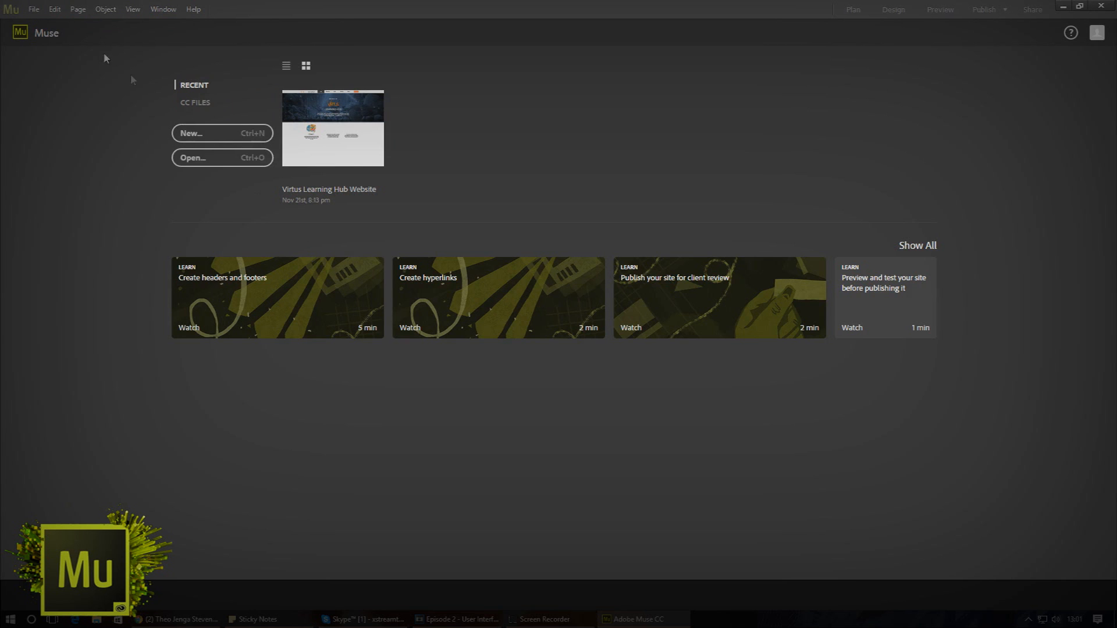
left_click(221, 133)
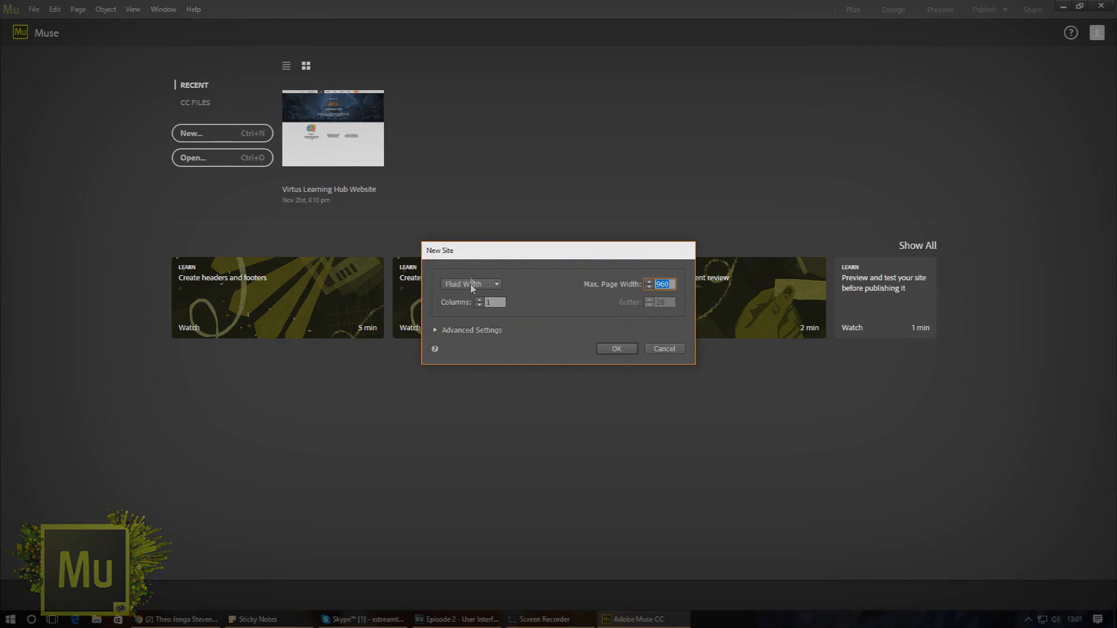
left_click(470, 283)
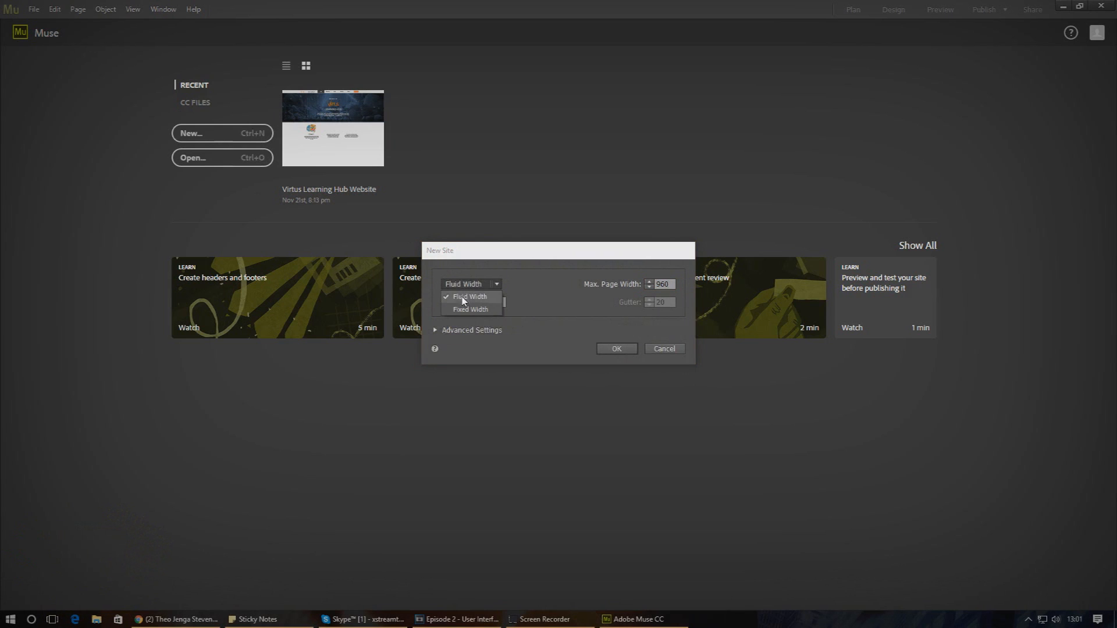
mouse_move(462, 302)
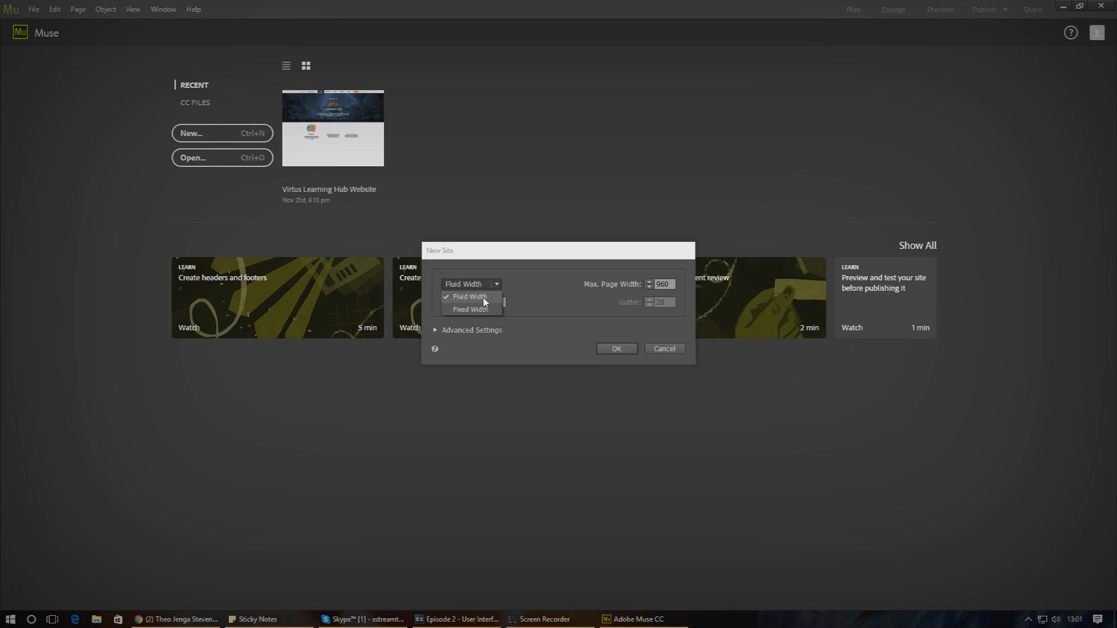
mouse_move(475, 309)
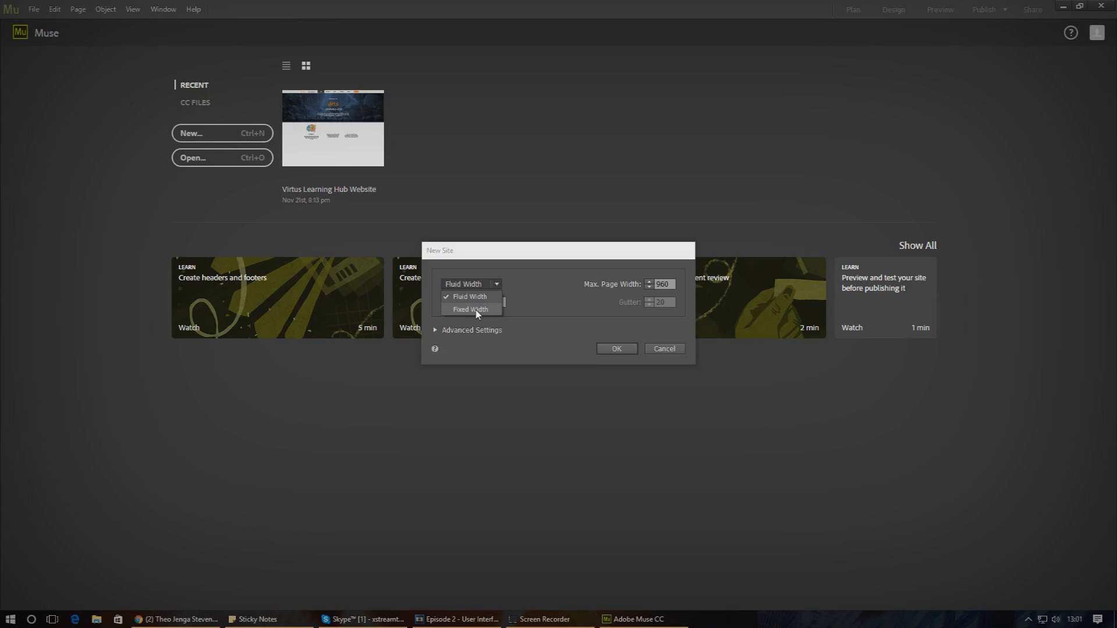
mouse_move(475, 309)
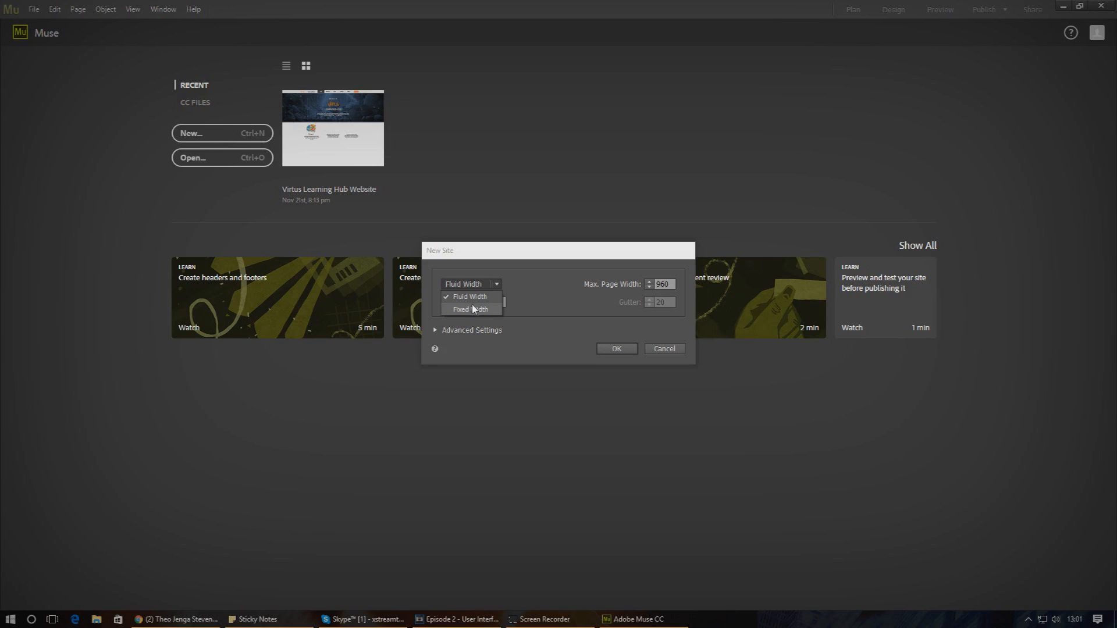
mouse_move(469, 298)
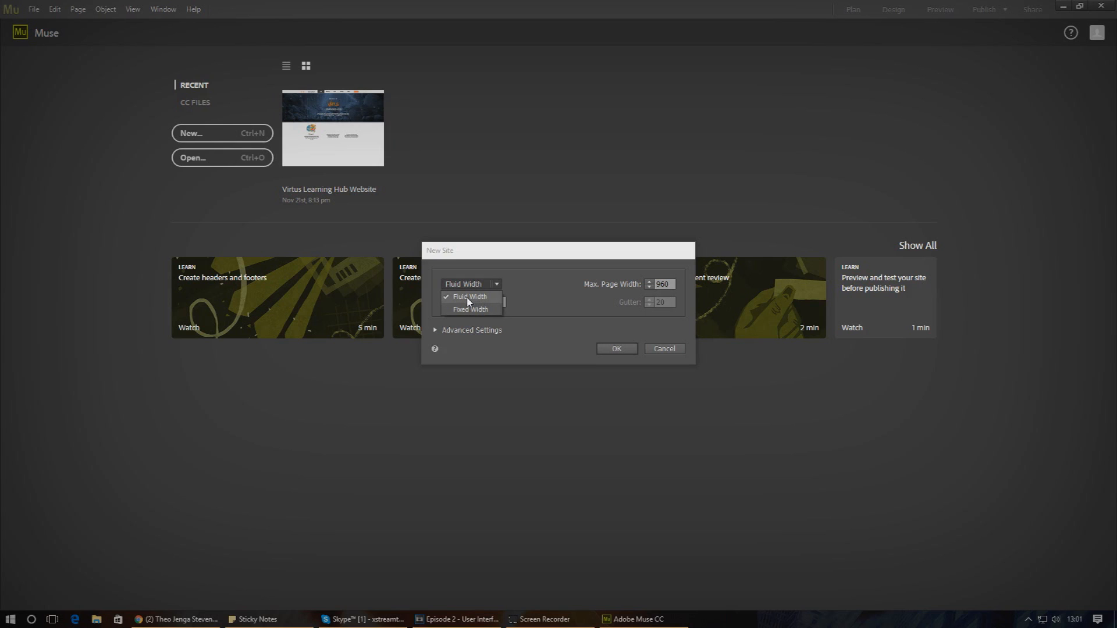
left_click(469, 296)
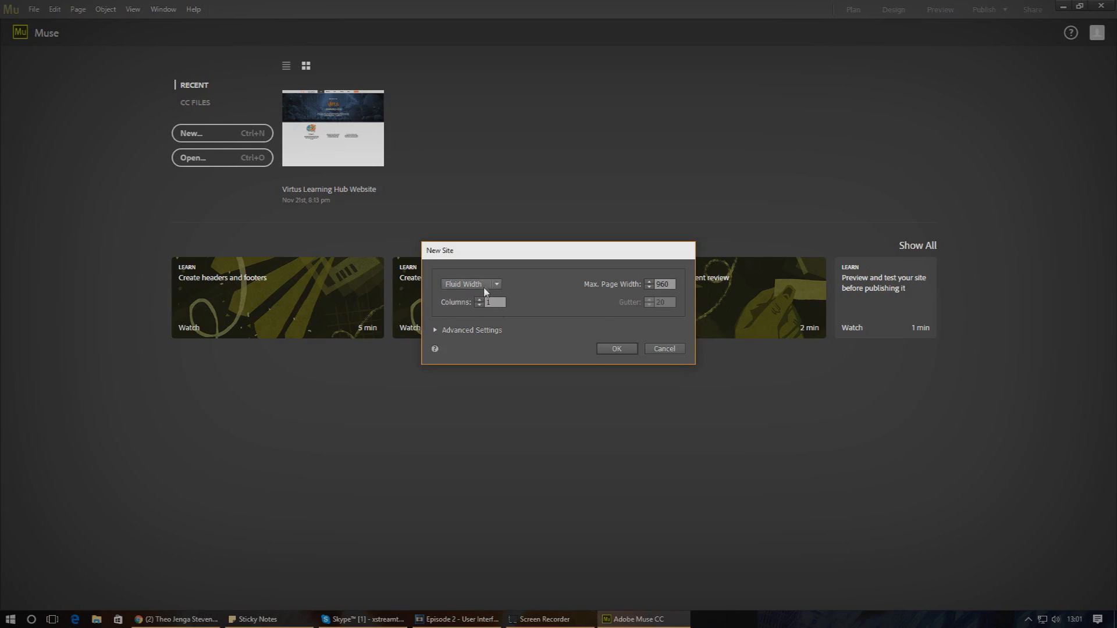
left_click_drag(557, 250, 544, 237)
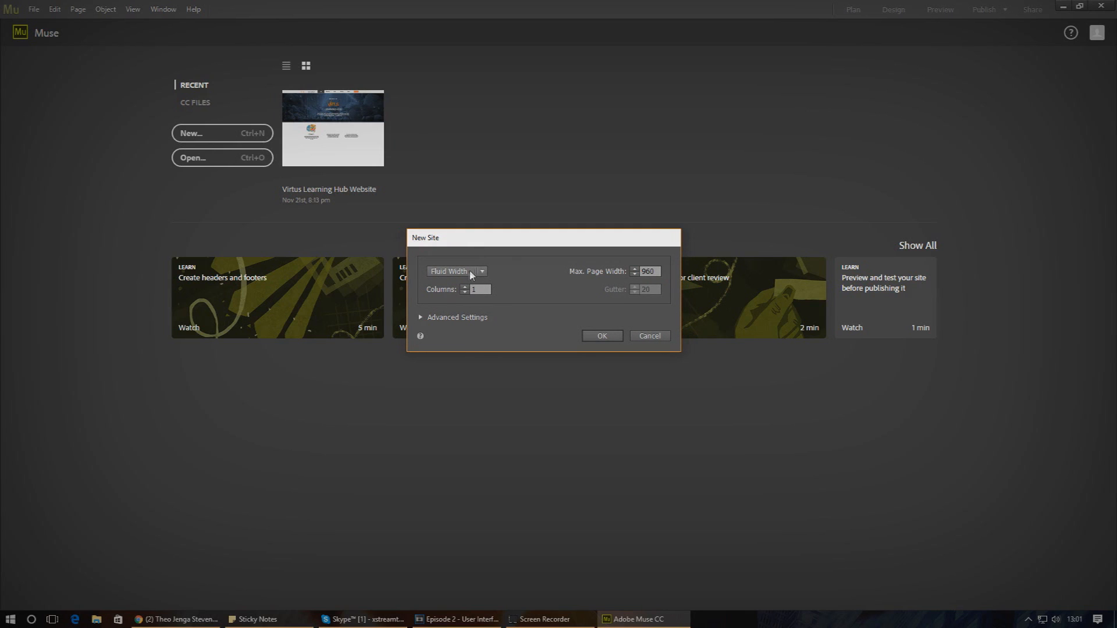
mouse_move(456, 271)
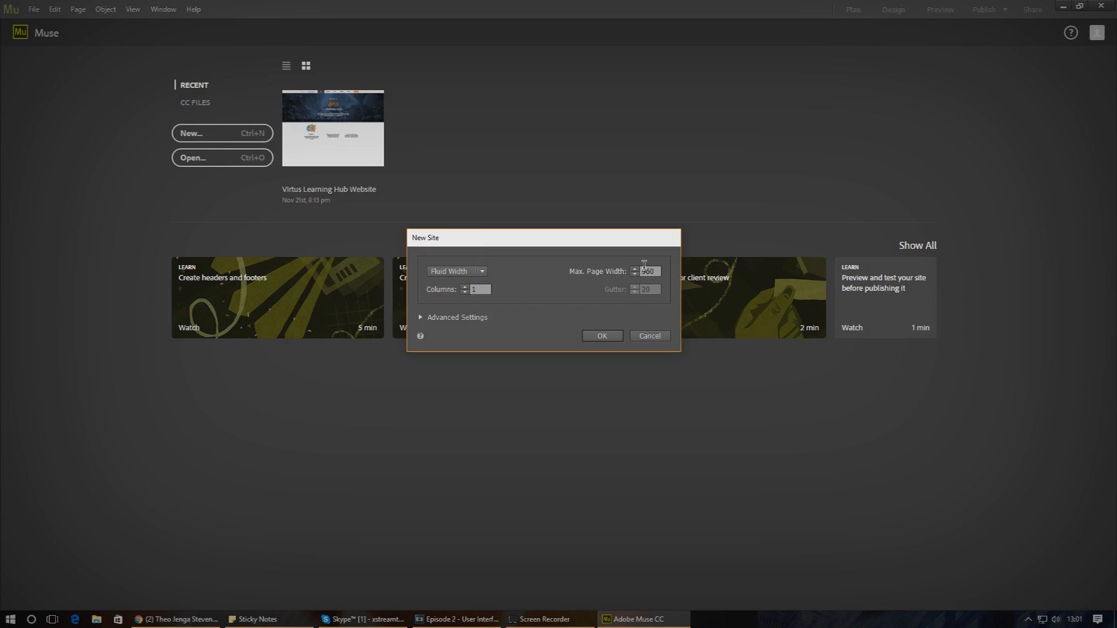
left_click(457, 272)
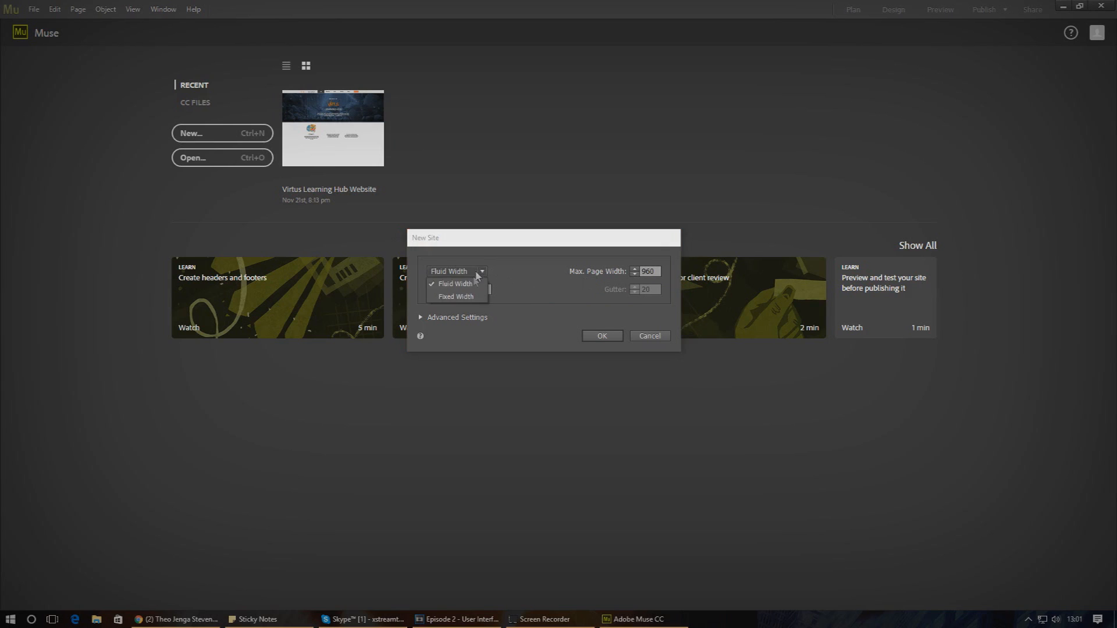
left_click(455, 283)
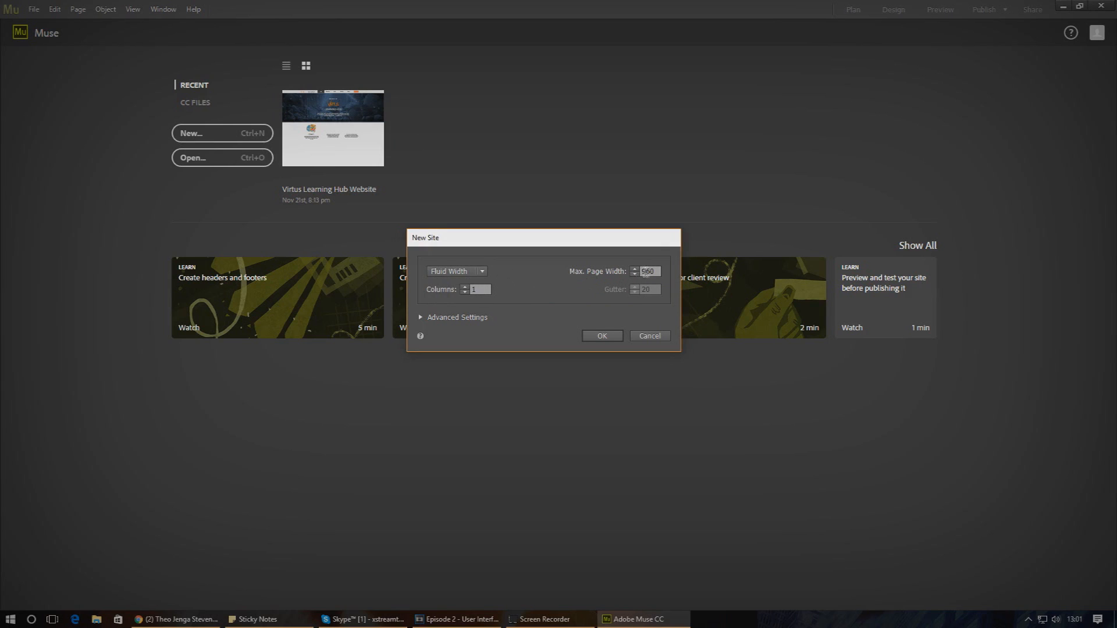
left_click(646, 272)
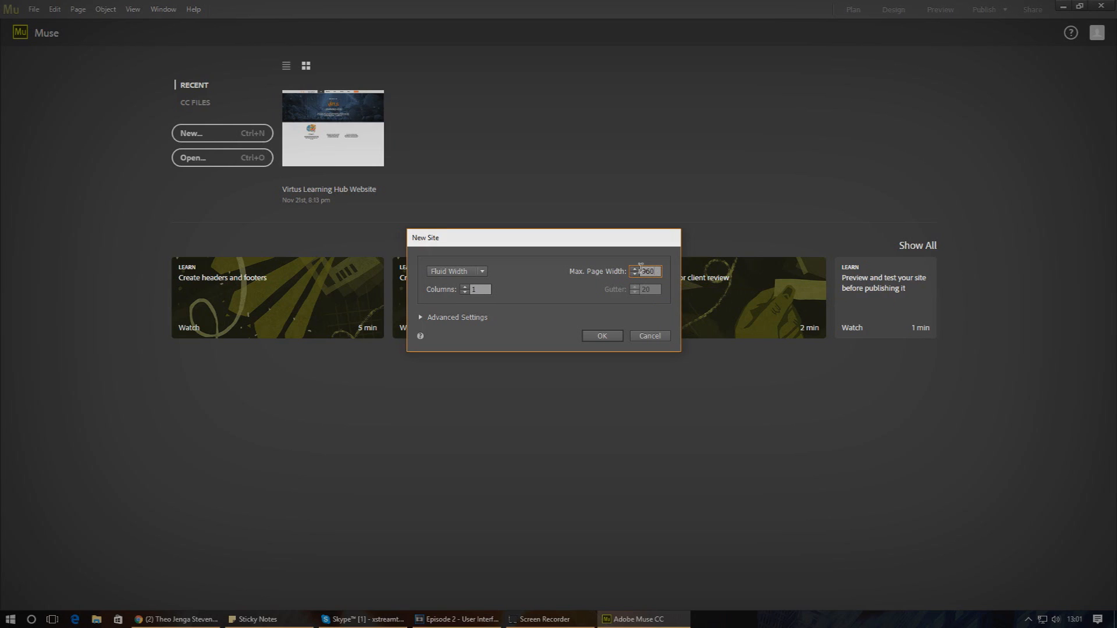
mouse_move(638, 271)
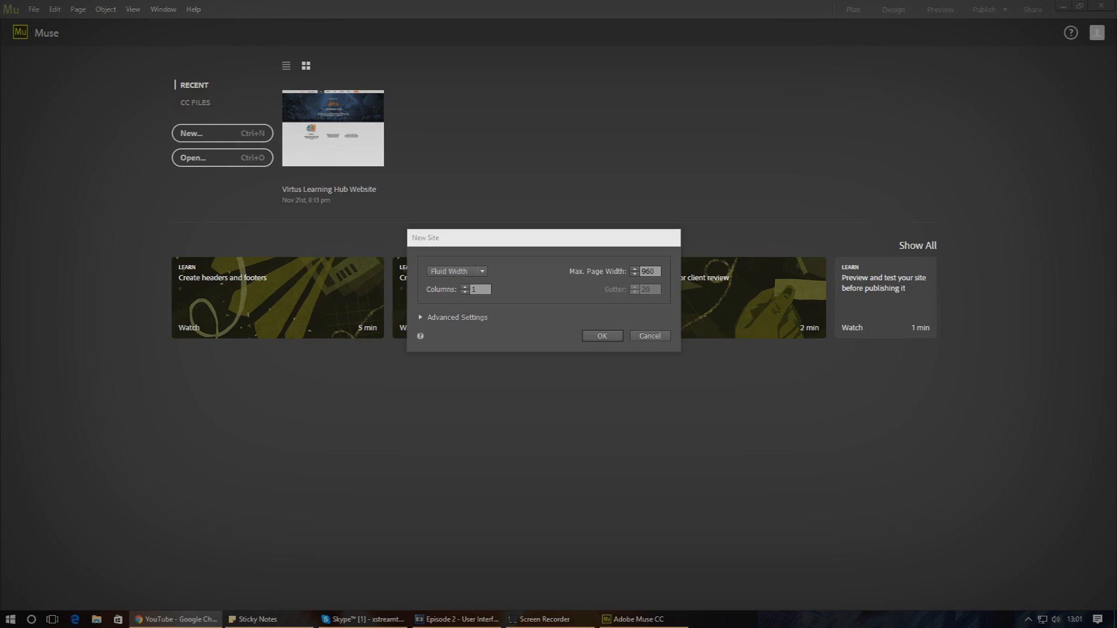
Change the new site's maximum page width from 960 to 1000
left_click(646, 272)
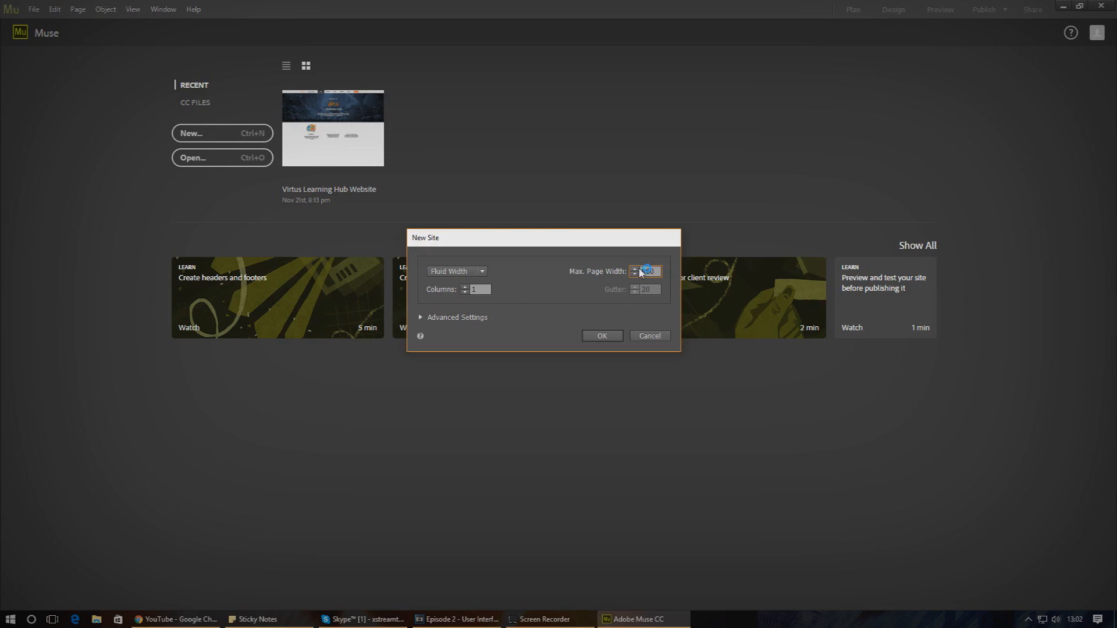
mouse_move(644, 272)
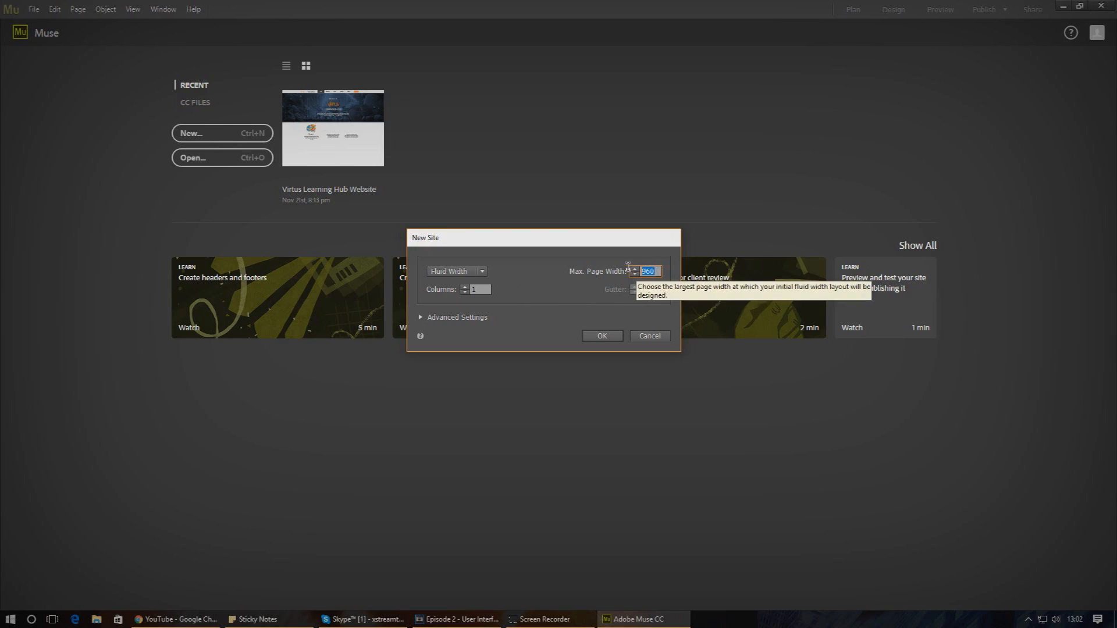
type("1000")
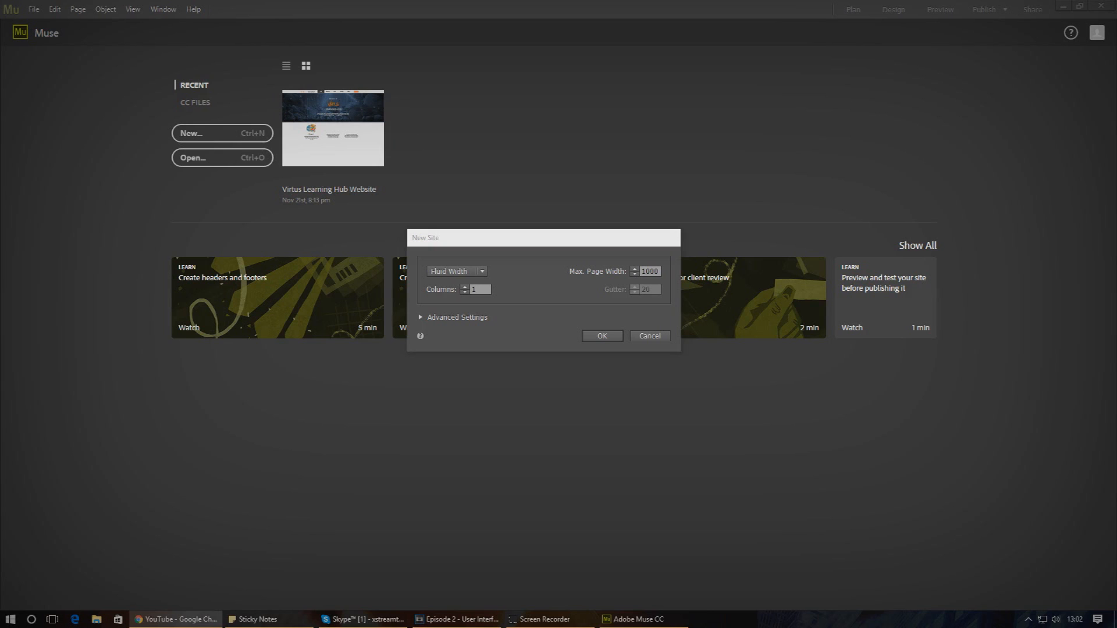
left_click(479, 292)
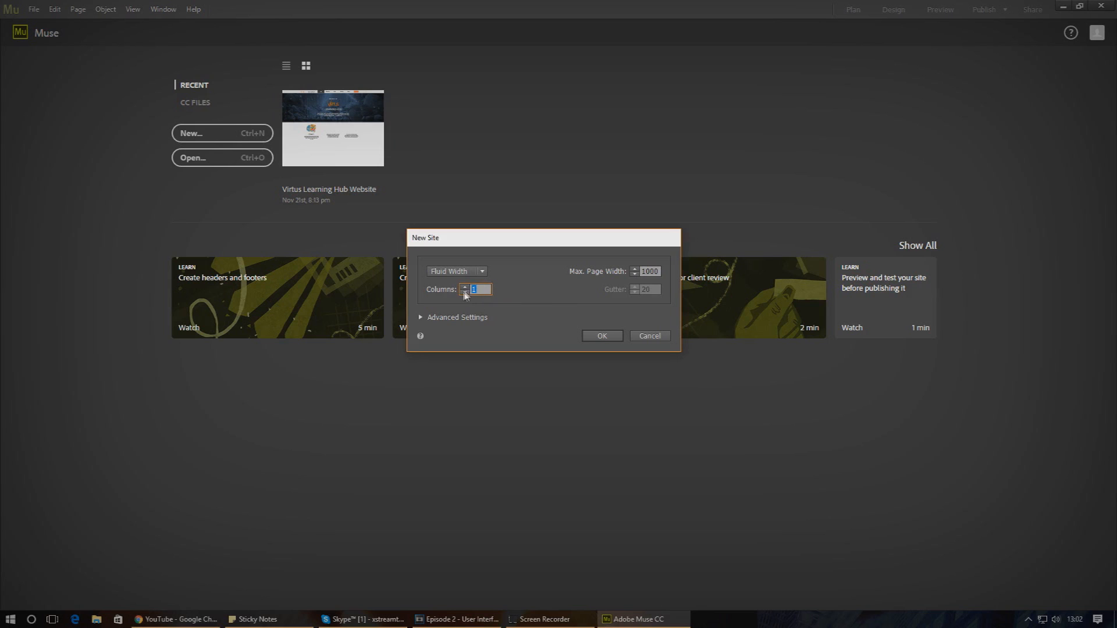
mouse_move(474, 289)
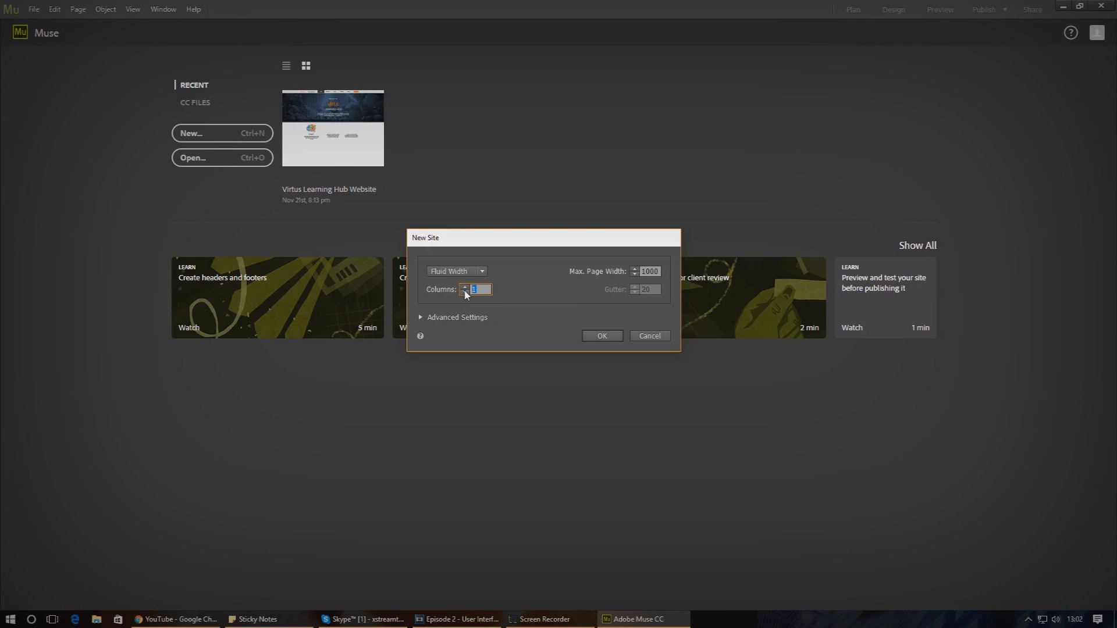
mouse_move(473, 289)
type("8")
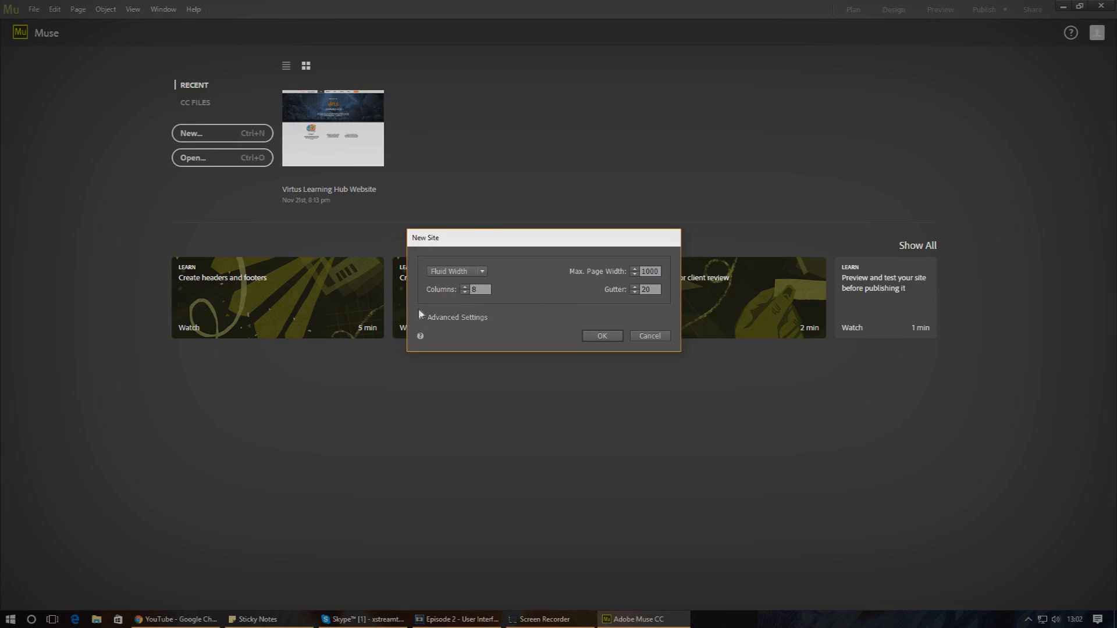
Expand Advanced Settings to reveal the 320 minimum width and the height fields
left_click(454, 317)
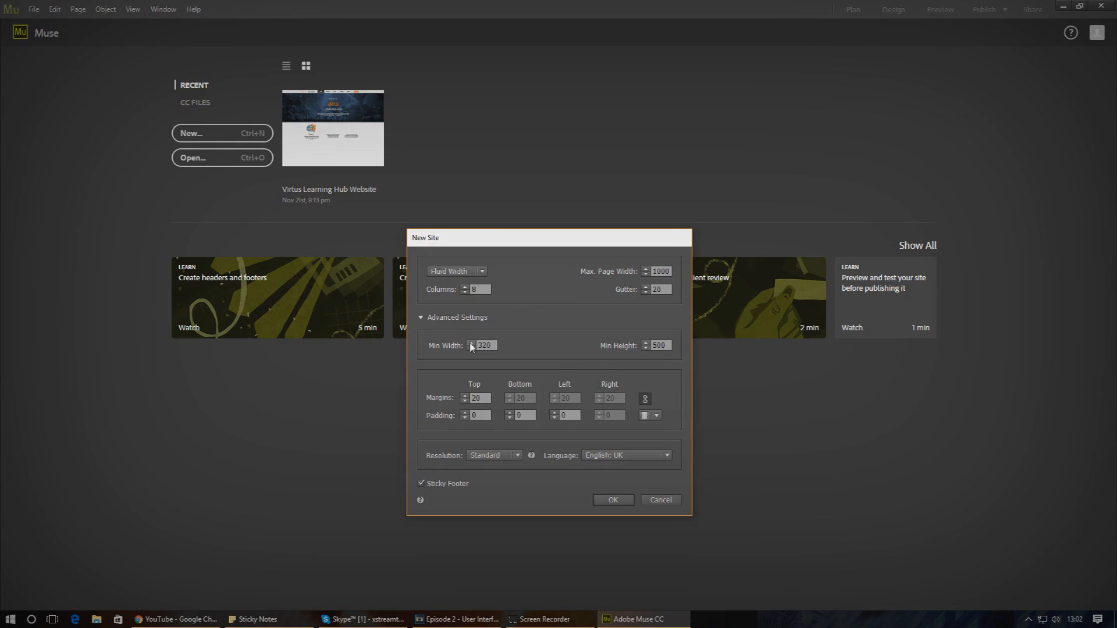
left_click(484, 345)
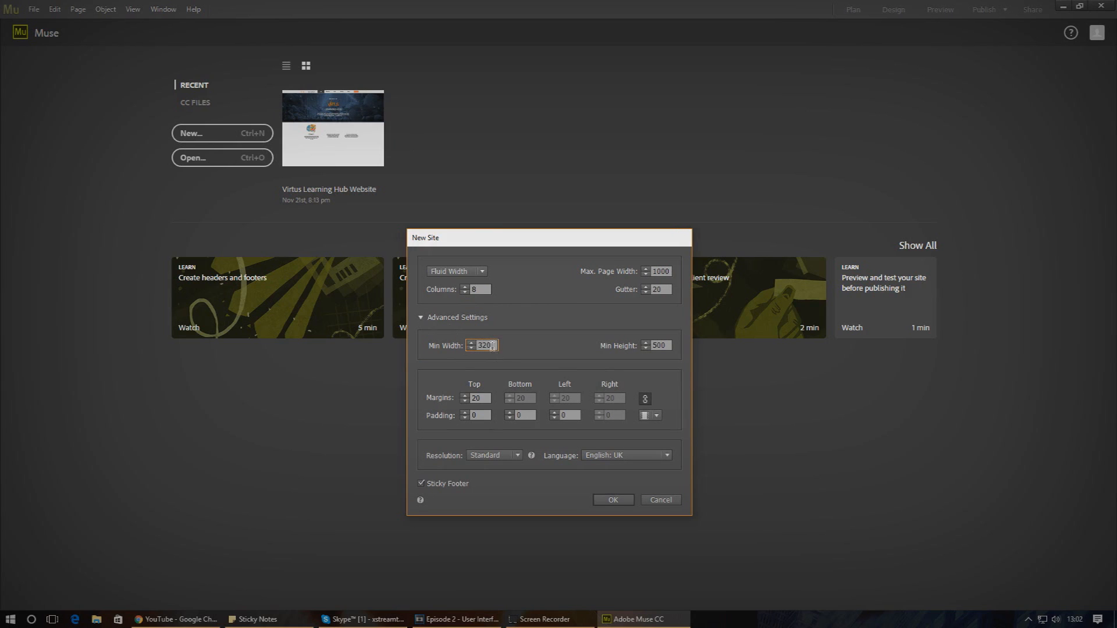
mouse_move(482, 346)
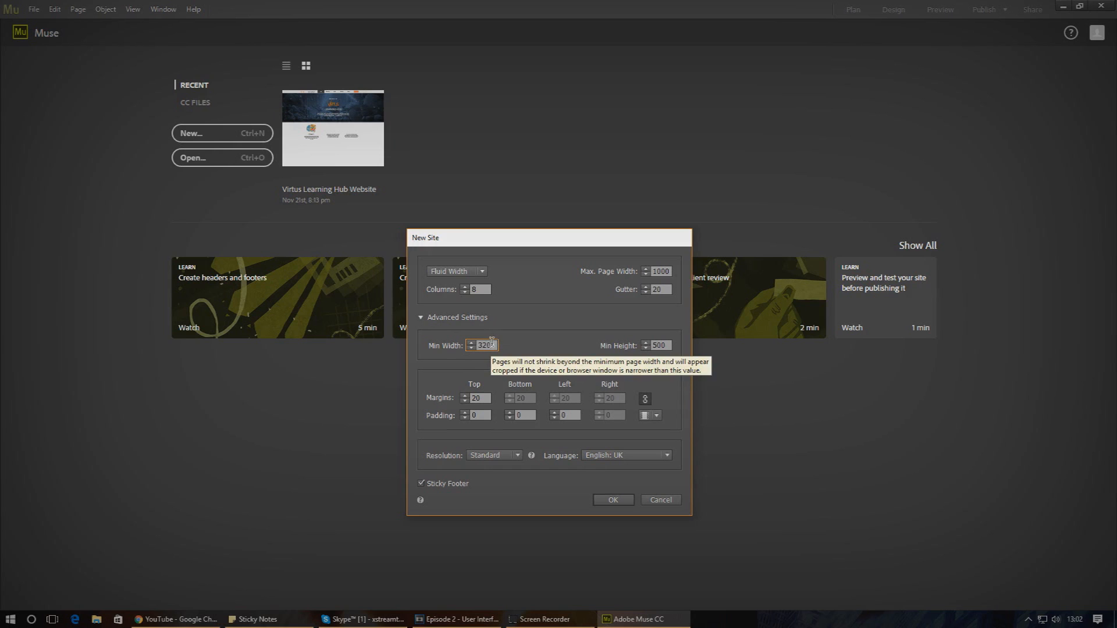
mouse_move(492, 333)
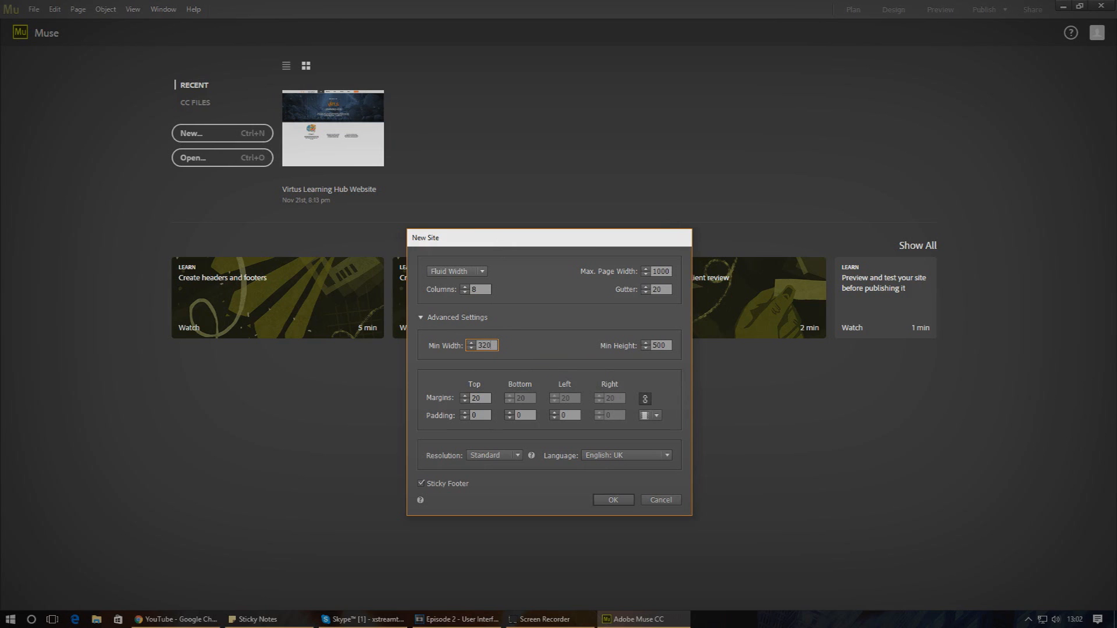
Dismiss the YouTube Chrome window to get back to Muse's New Site dialog
left_click(175, 618)
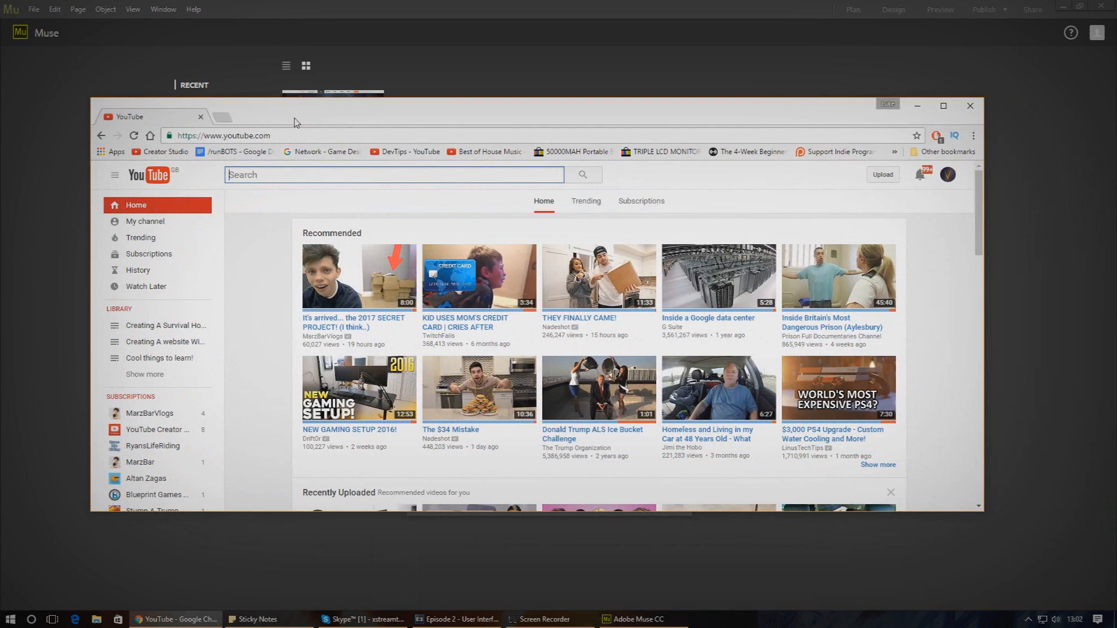
mouse_move(981, 513)
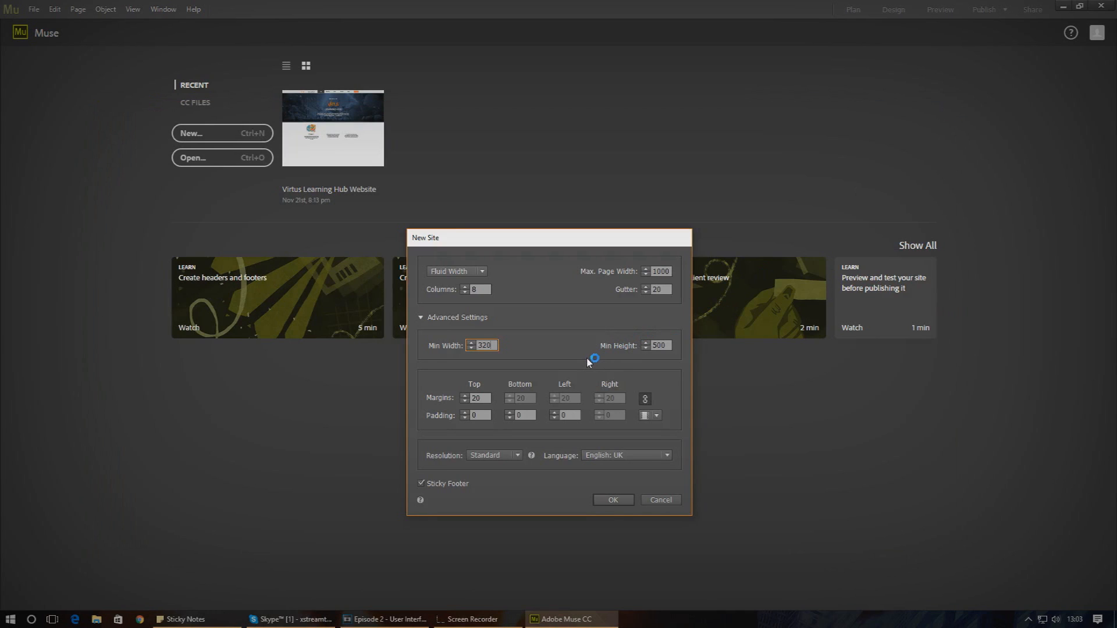
mouse_move(593, 382)
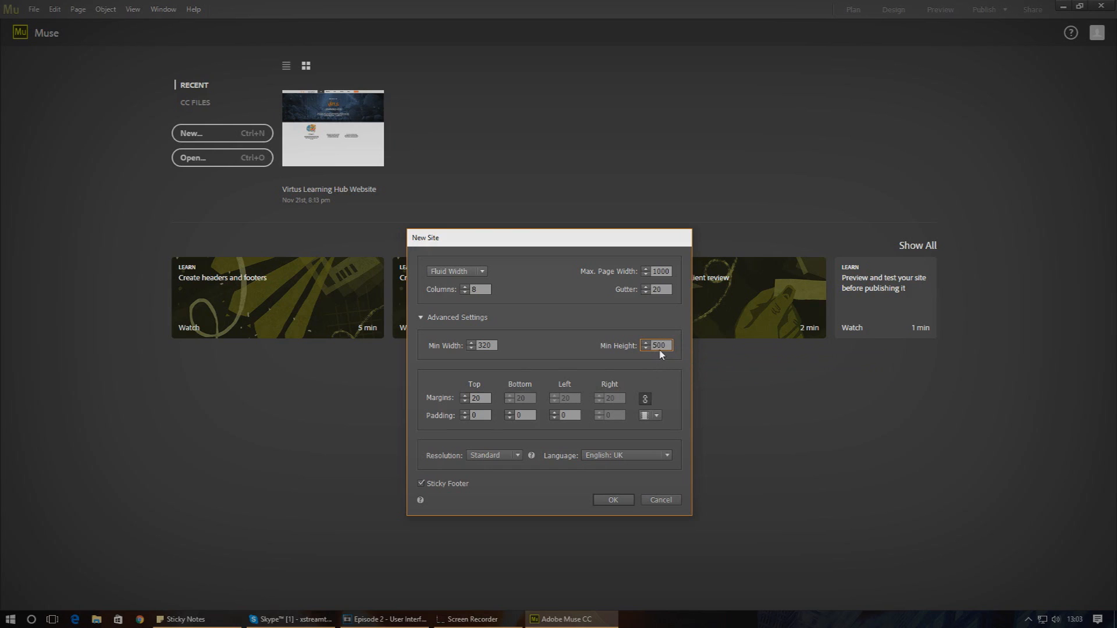
Replace the Min Height value with 500 and confirm it
triple_click(657, 345)
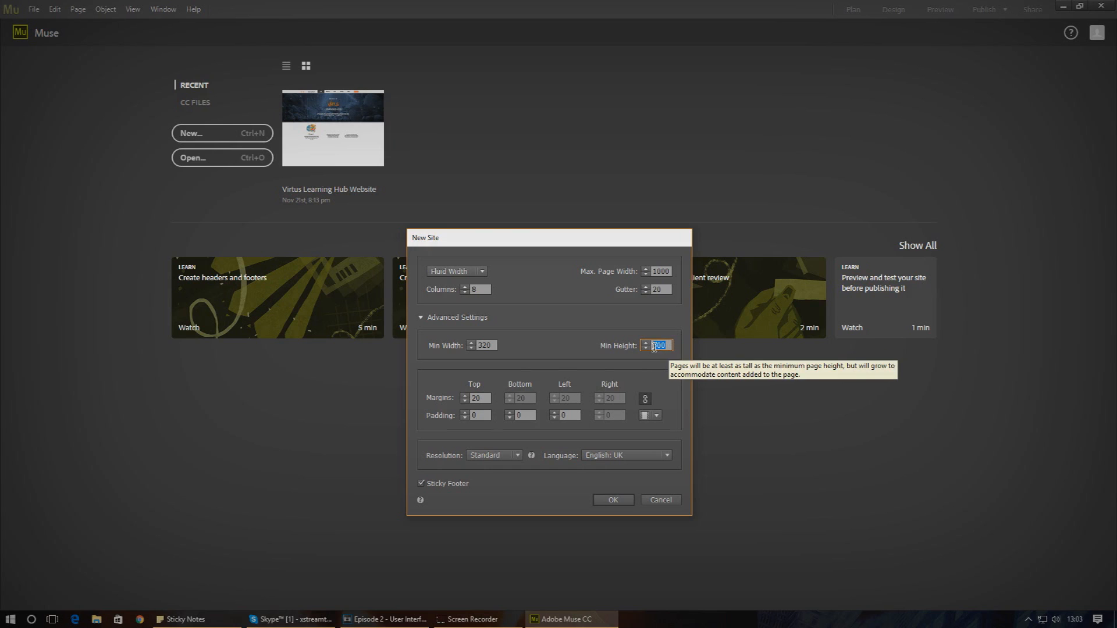
type("500")
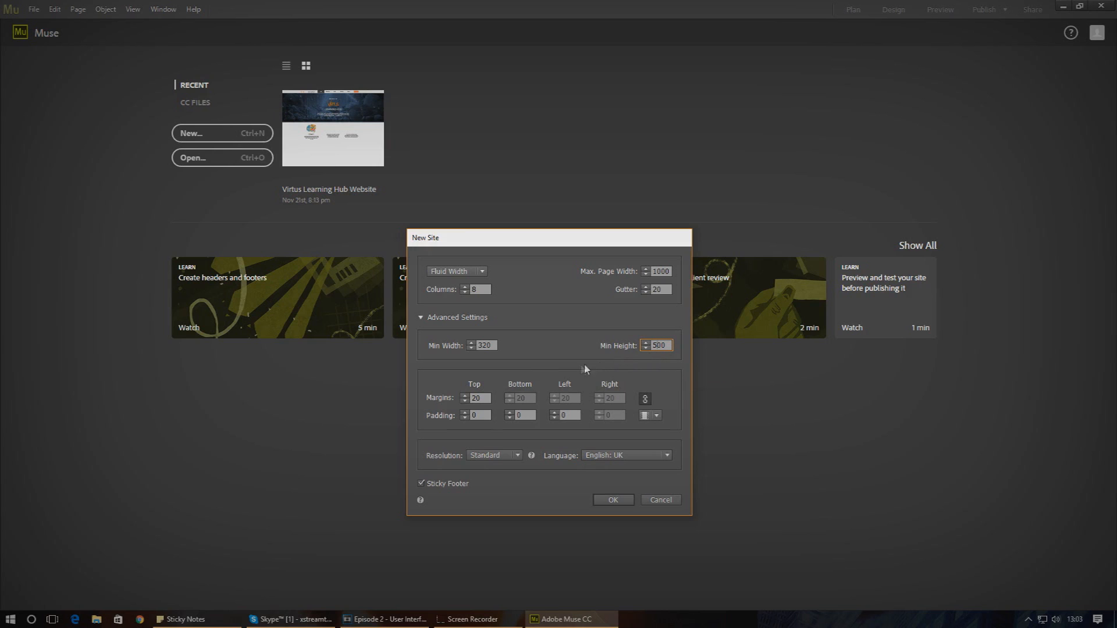
left_click(476, 415)
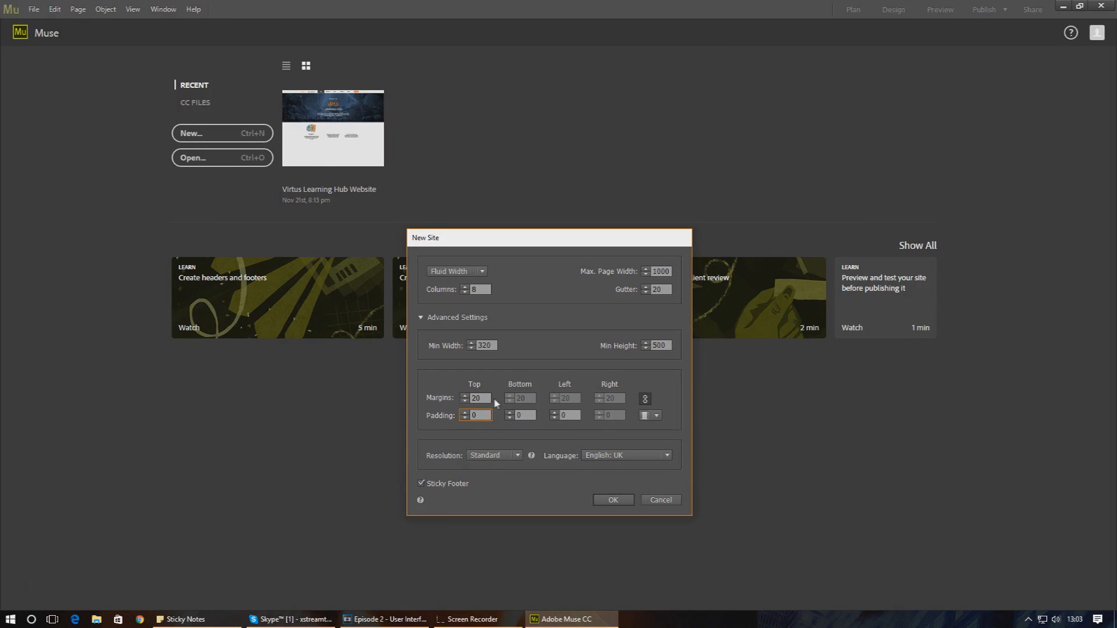
Enter 0 in the linked Margins fields so every margin is zero
left_click(476, 397)
type("0")
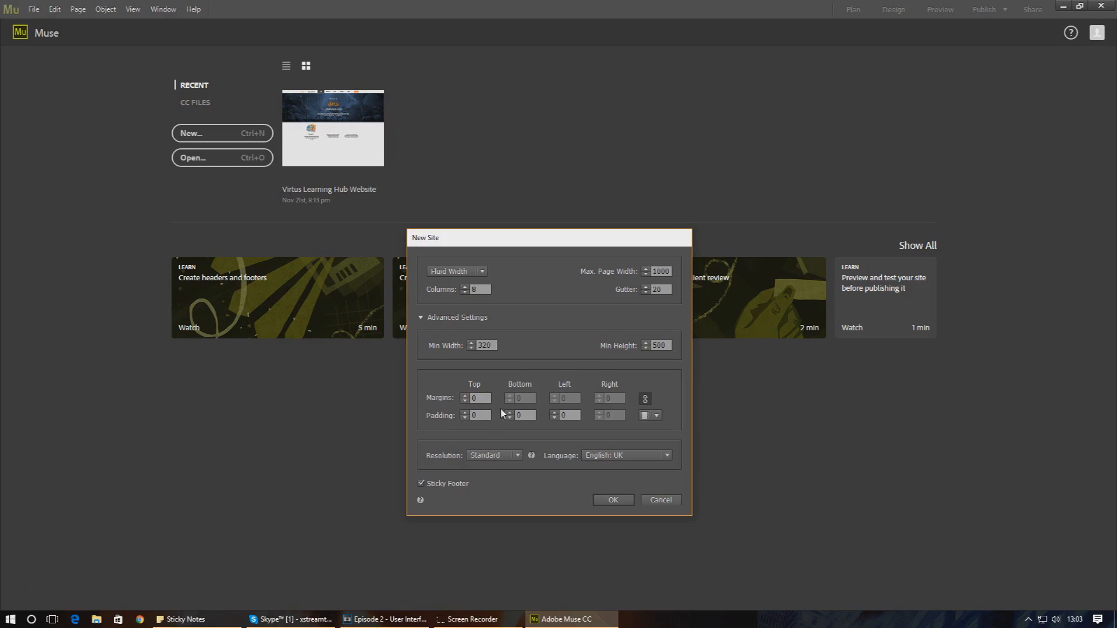
left_click(494, 455)
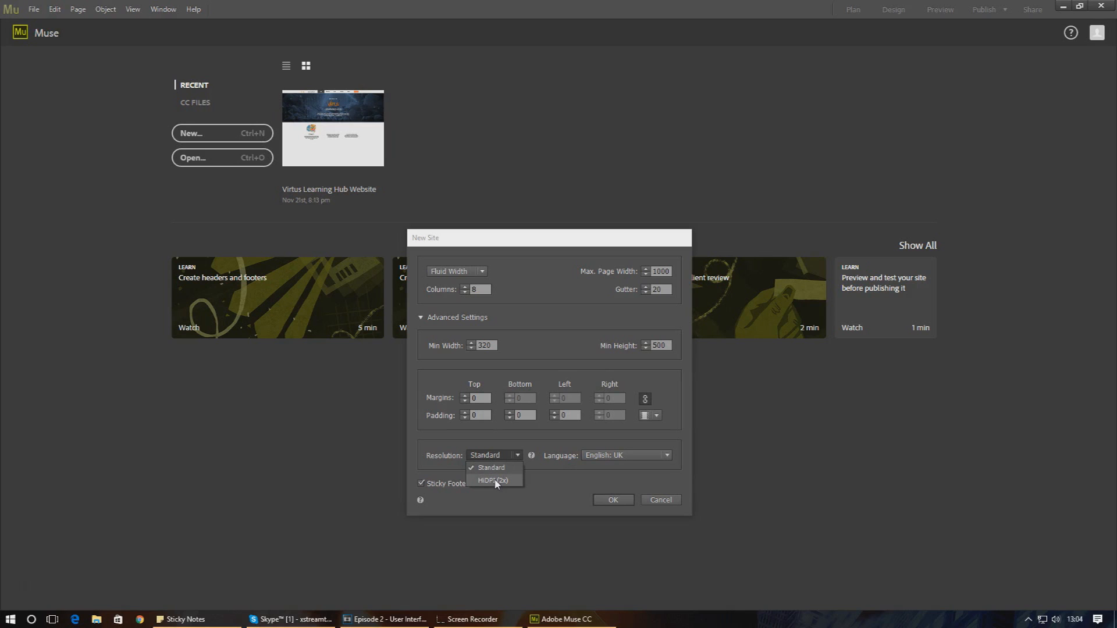
left_click(489, 468)
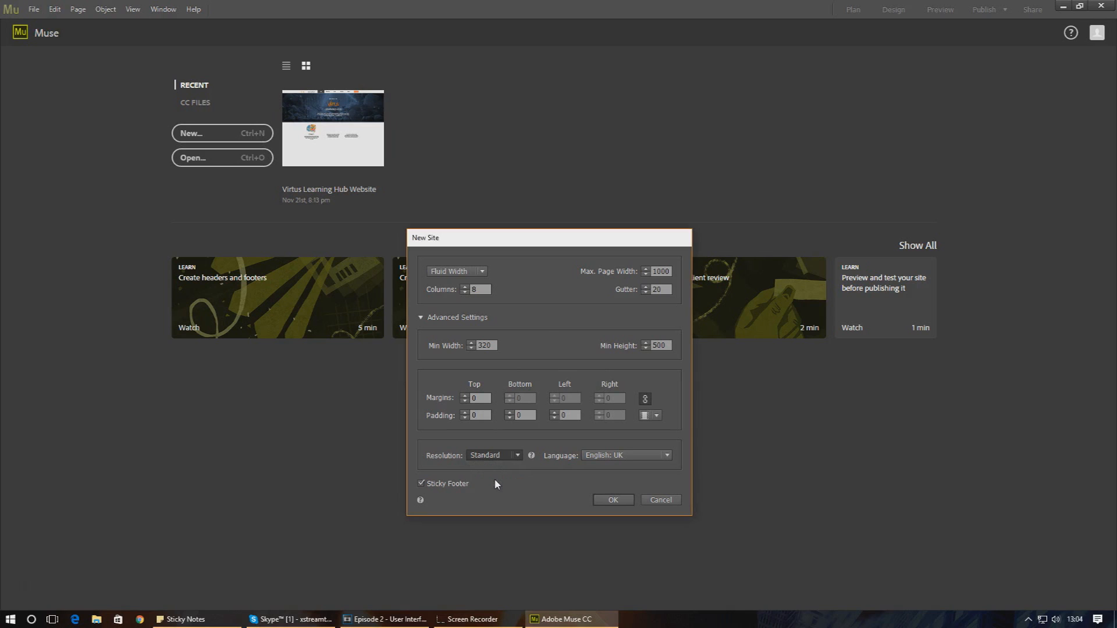
left_click(494, 454)
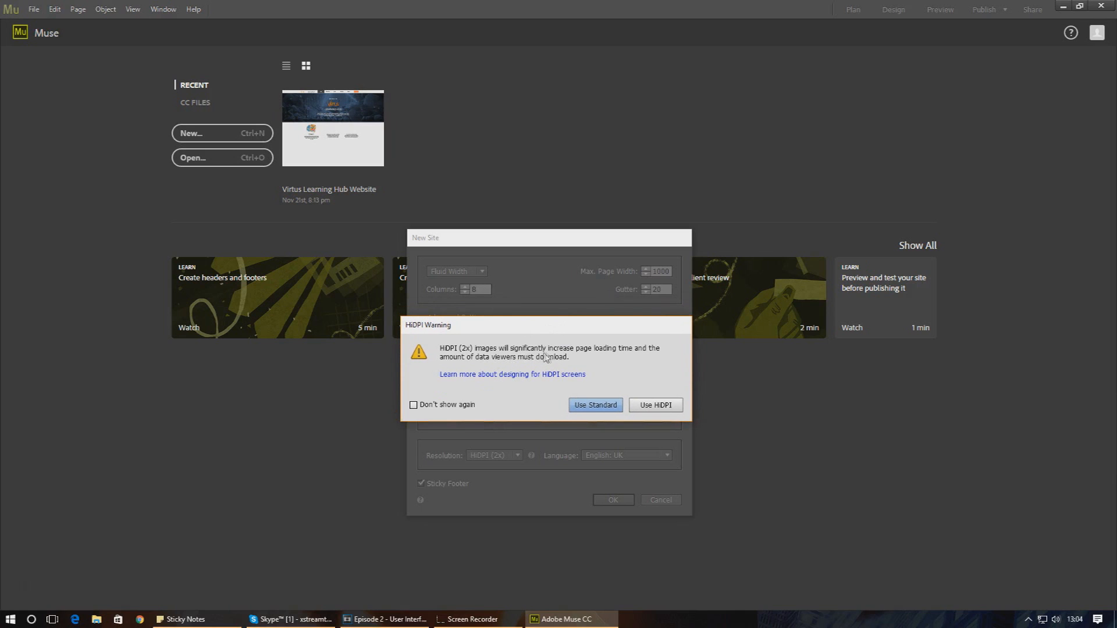
mouse_move(614, 363)
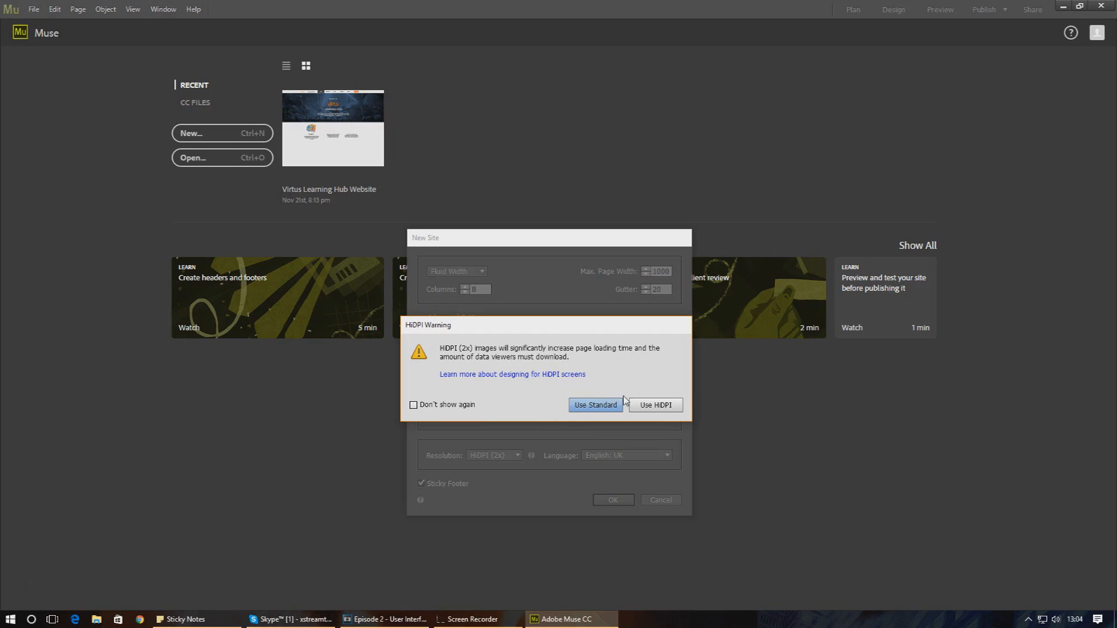
mouse_move(547, 397)
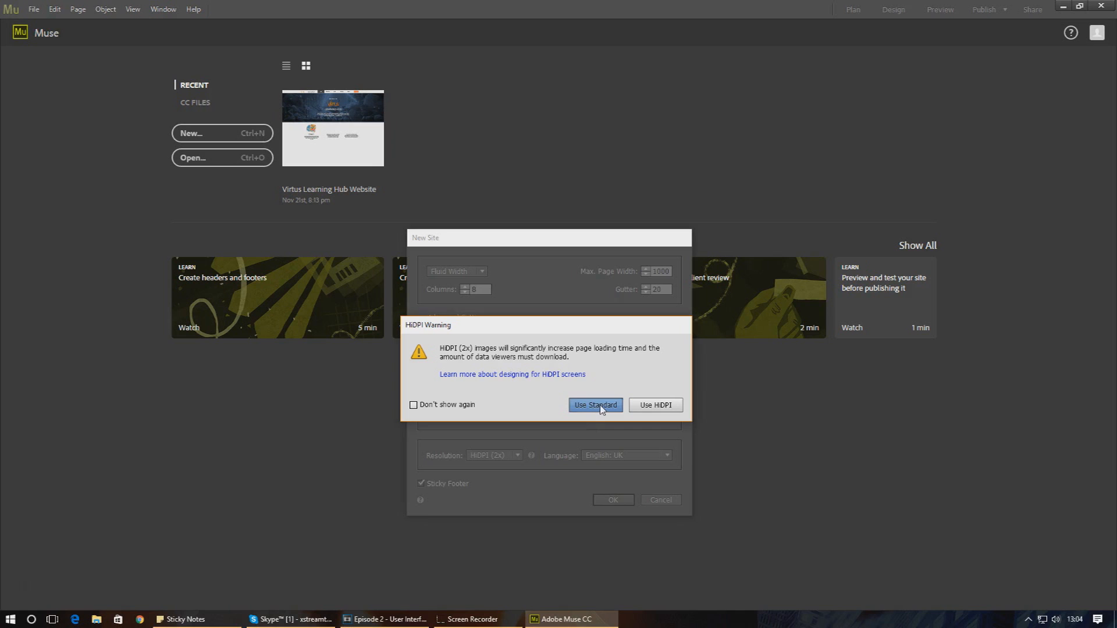
left_click(594, 405)
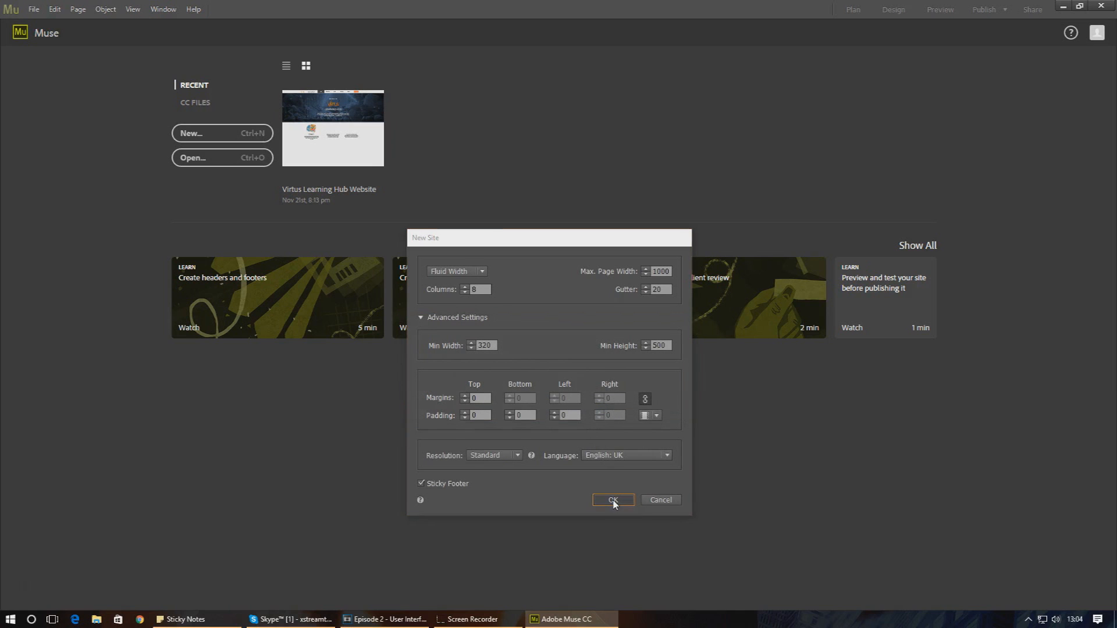
Confirm the New Site dialog, creating Website-1 with a Home page and A-Master
left_click(612, 499)
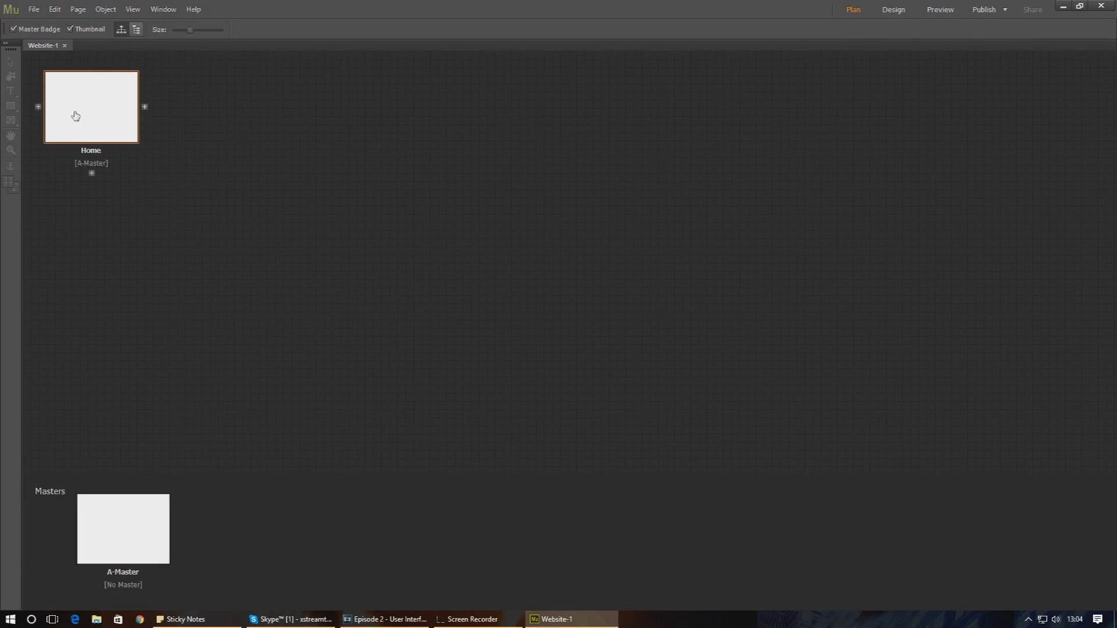
mouse_move(140, 157)
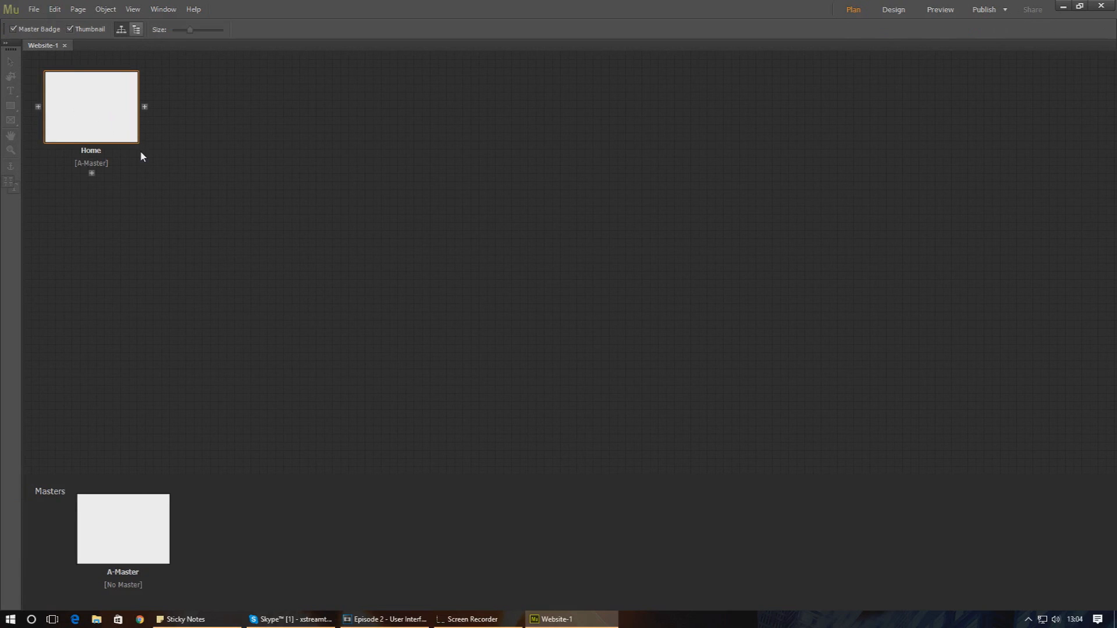